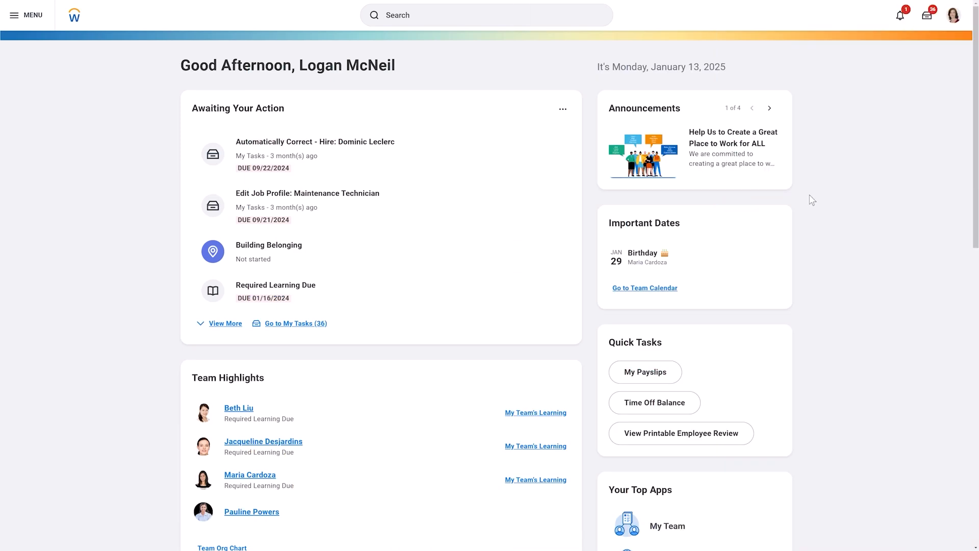
- Go to Drive from the profile avatar menu to see the user's folders and files
click(955, 15)
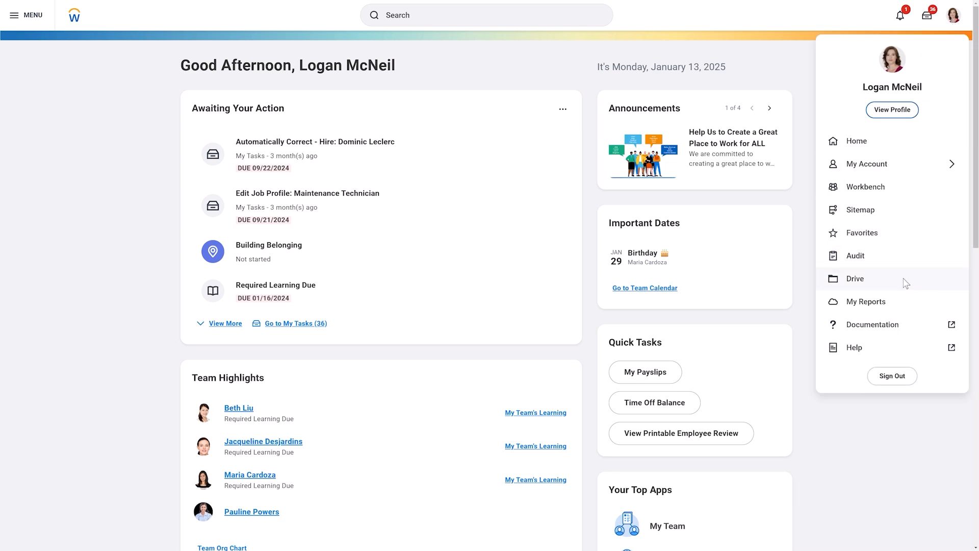
click(854, 278)
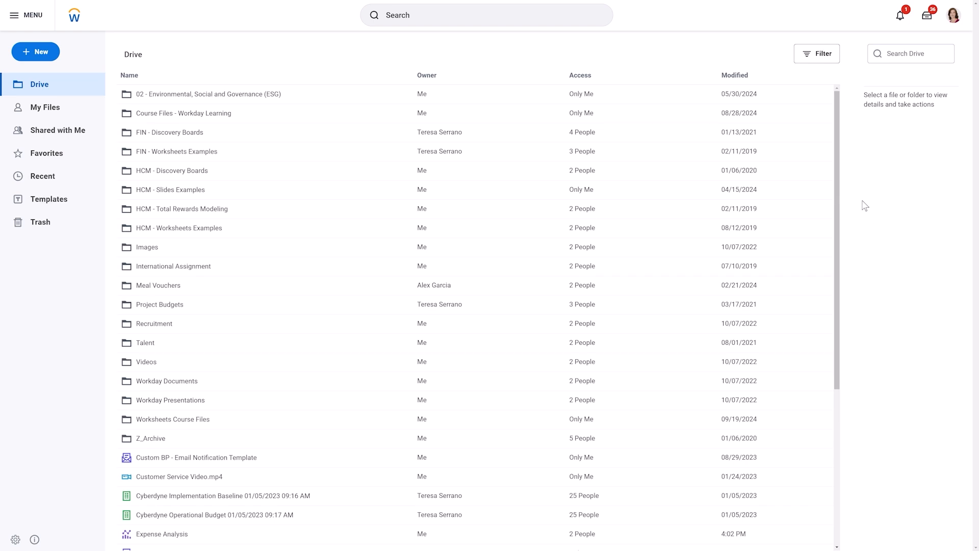
- Open the Expense Analysis discovery board from the Drive list
click(815, 53)
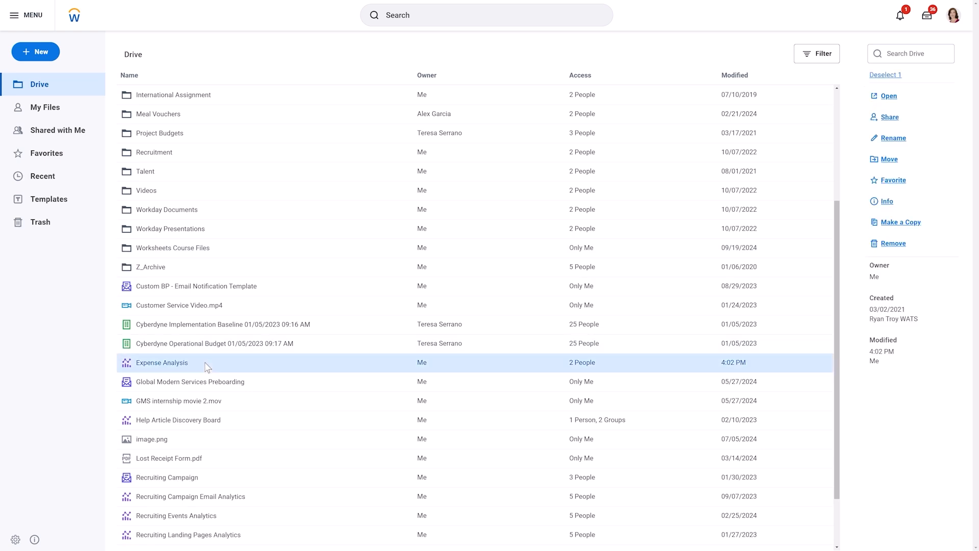
double_click(160, 362)
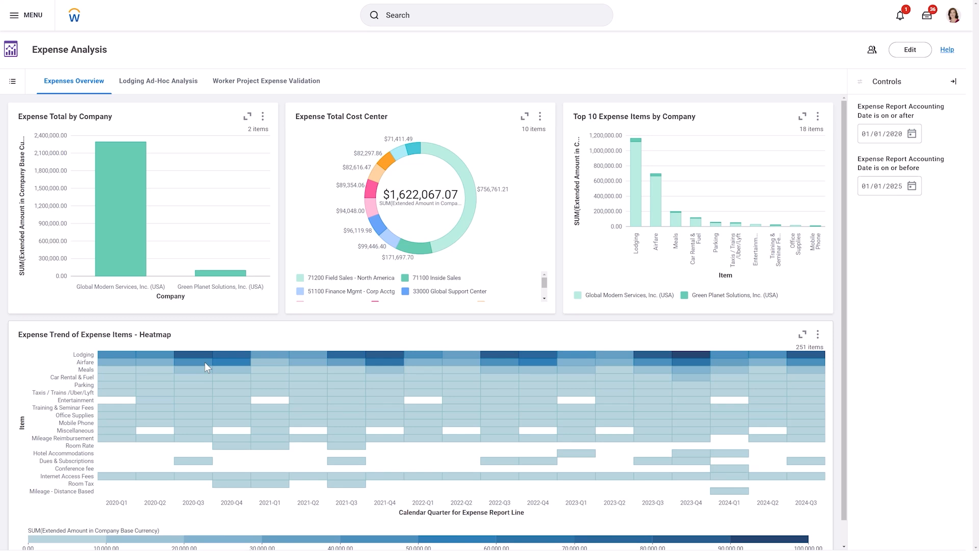
click(65, 49)
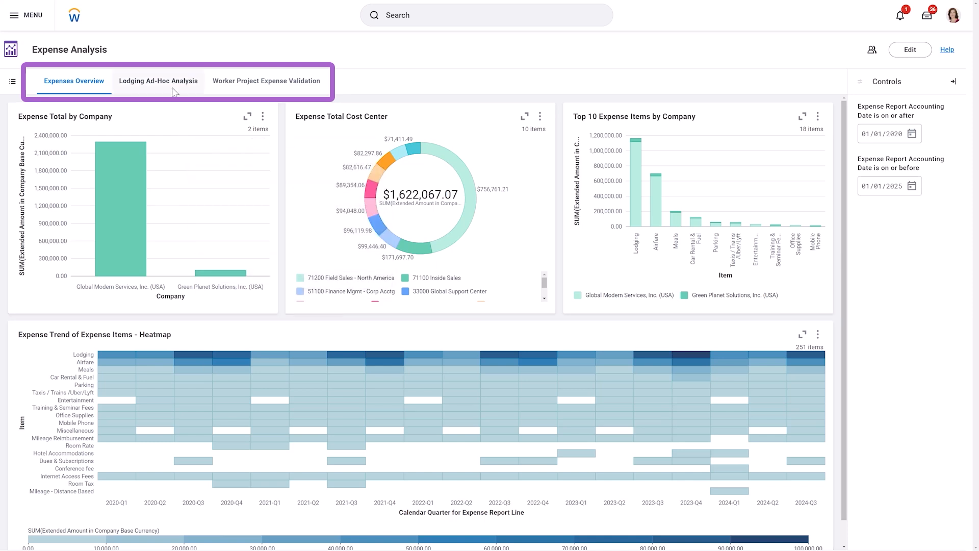
click(158, 81)
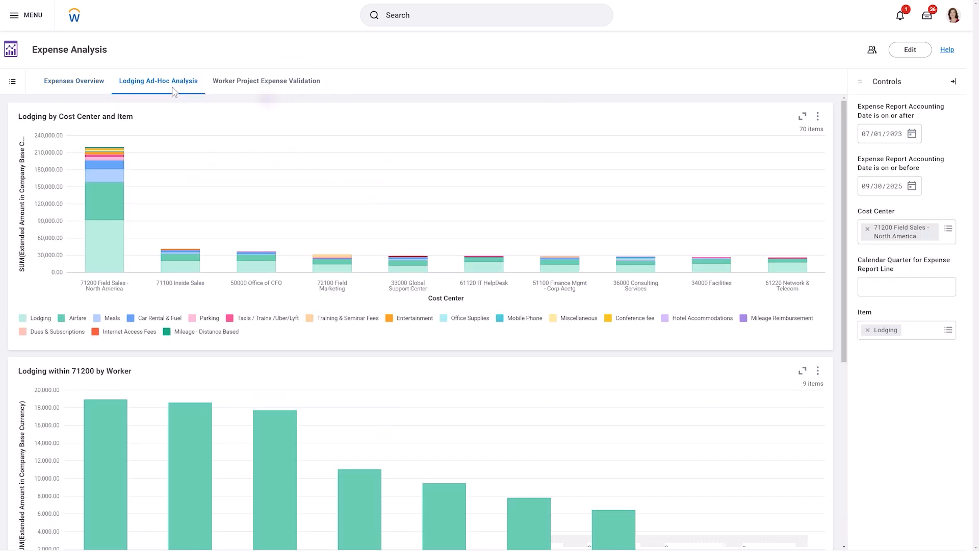
click(12, 81)
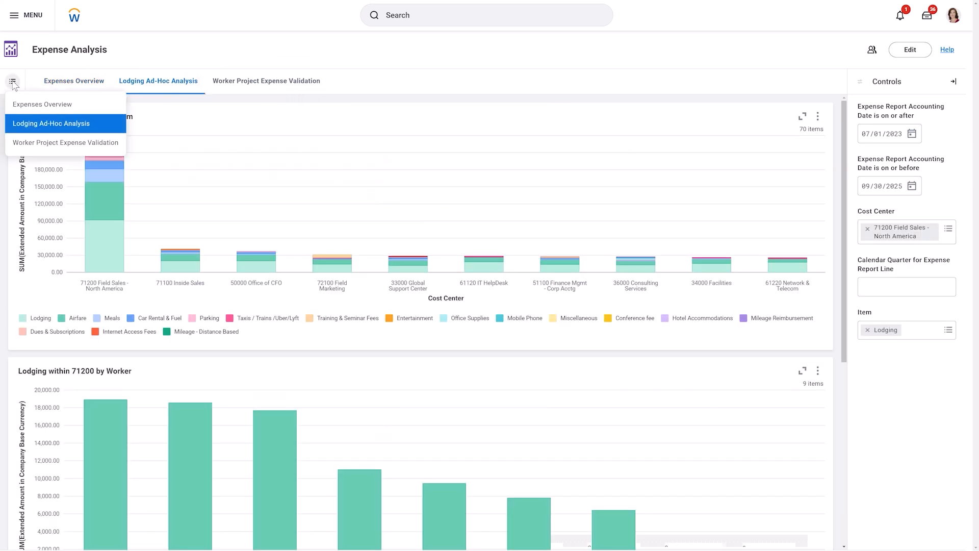
click(43, 104)
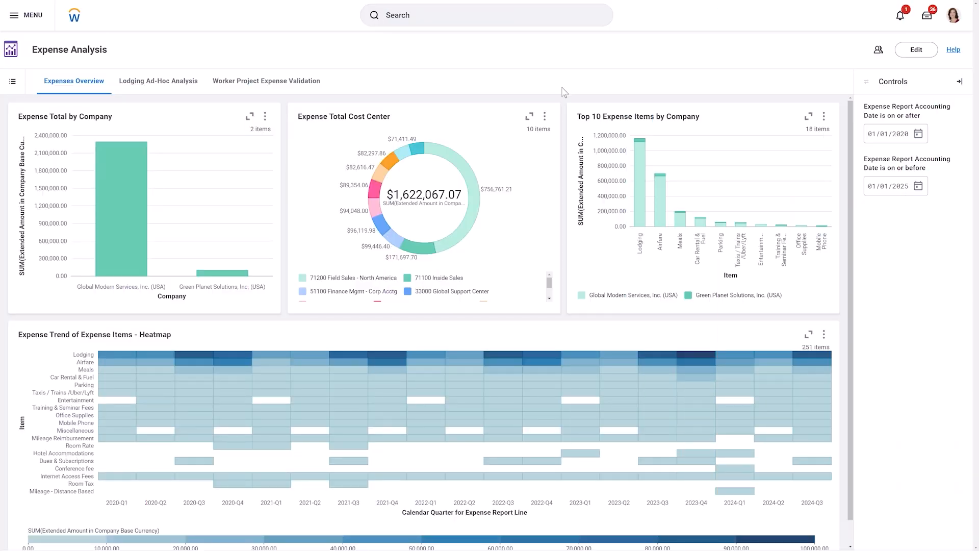
- Expand Expense Total Cost Center, pick the 41200 Payroll slice ($78,313.90) and show its detail records
click(529, 116)
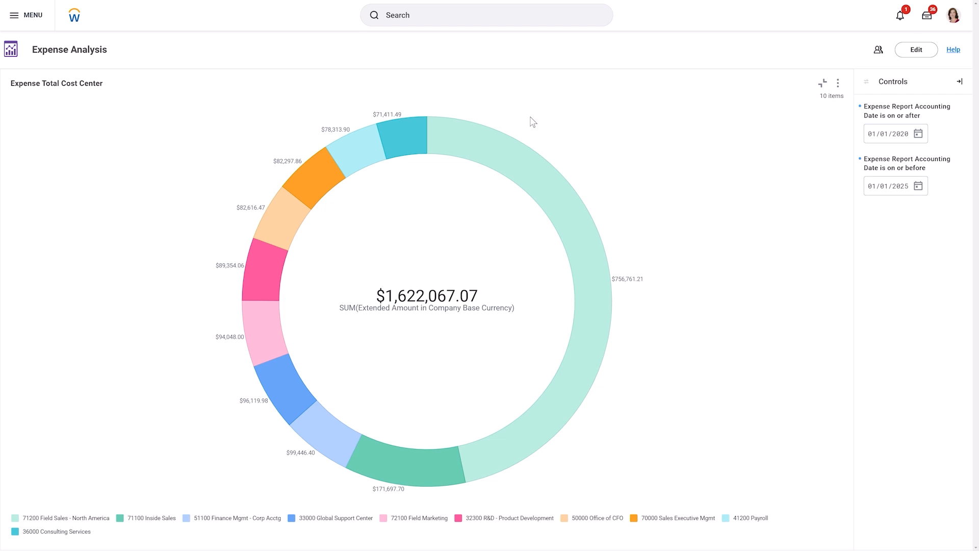
mouse_move(347, 139)
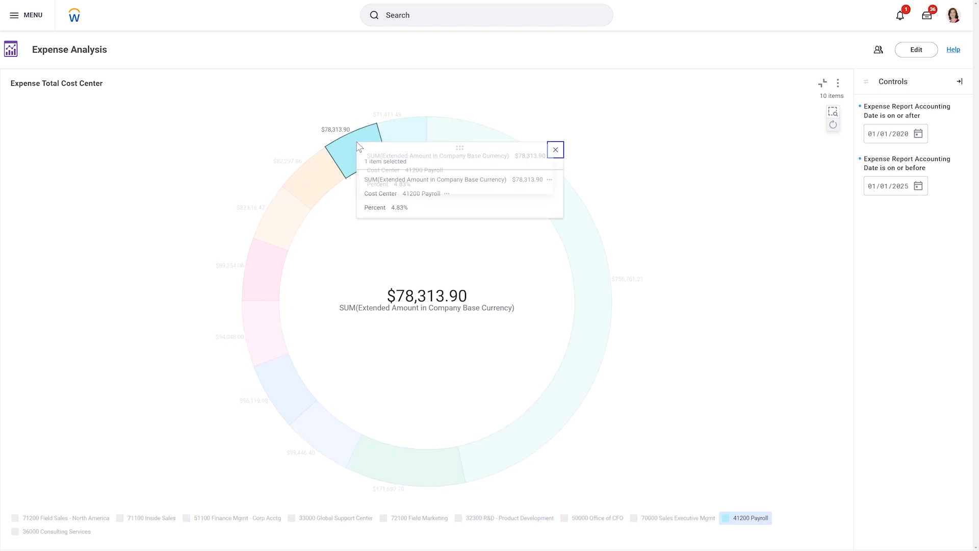
click(359, 144)
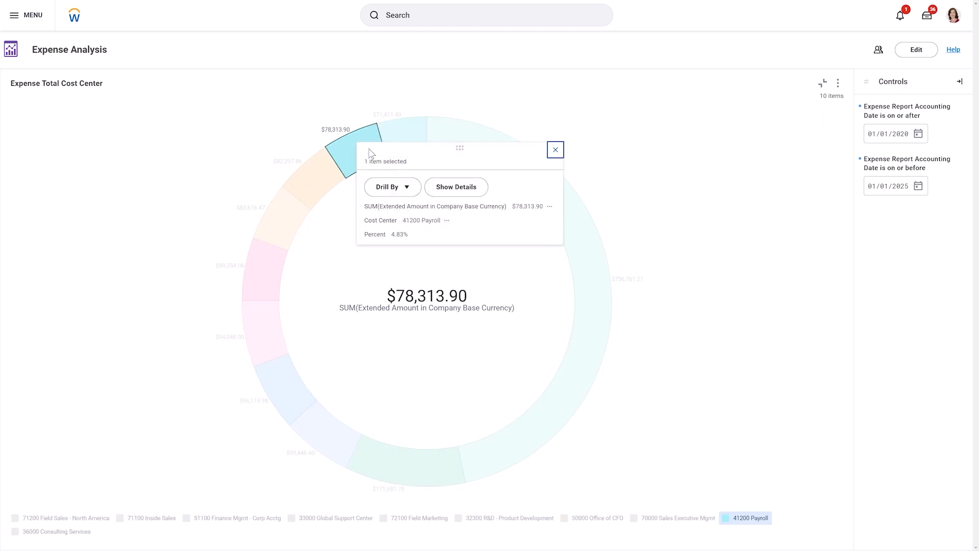
click(389, 186)
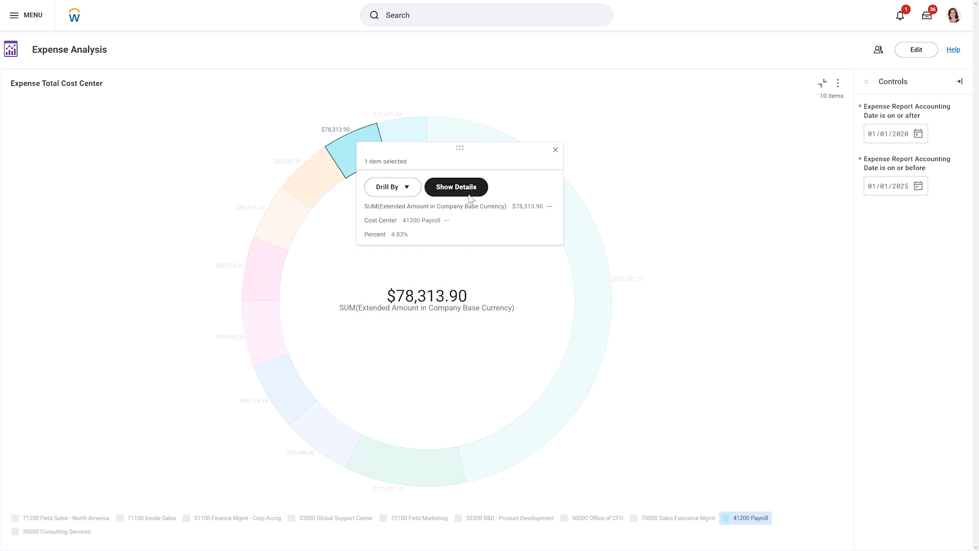
click(455, 187)
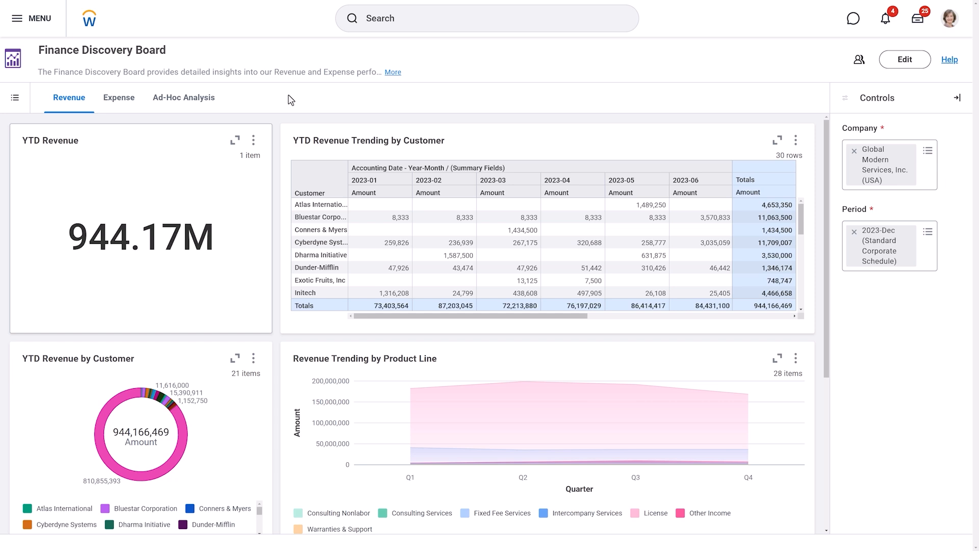
- Expand YTD Revenue and drill the $944.17M value by Period into a monthly table
click(235, 139)
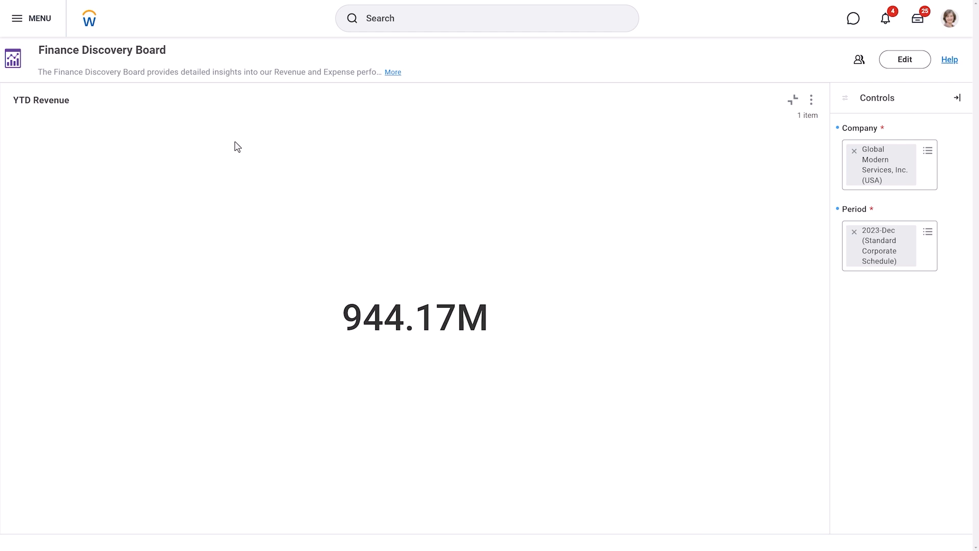
mouse_move(421, 327)
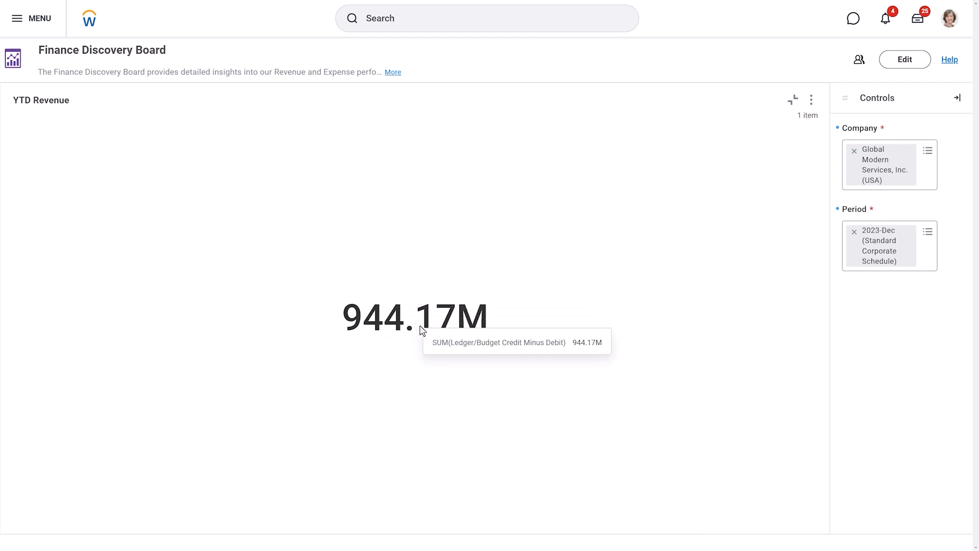
click(415, 316)
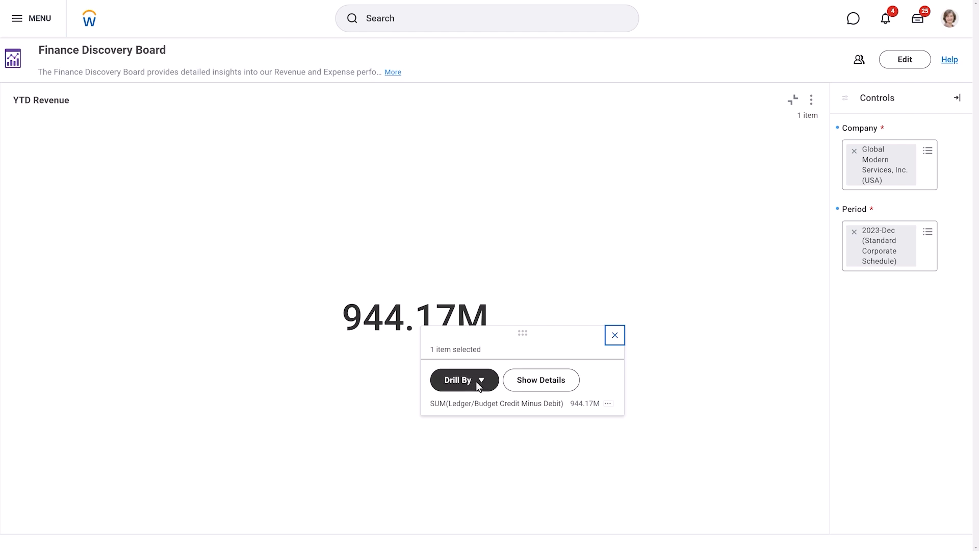
click(457, 379)
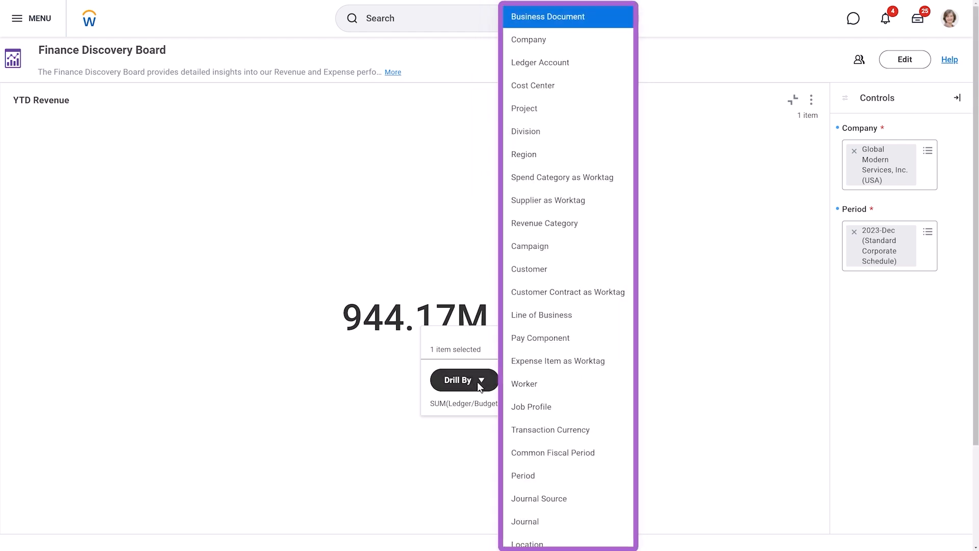
mouse_move(552, 475)
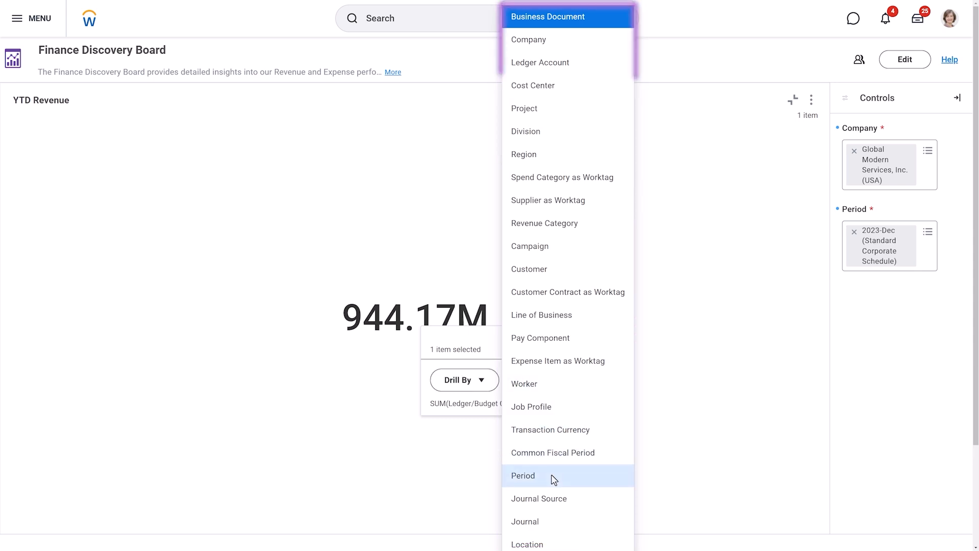
click(523, 476)
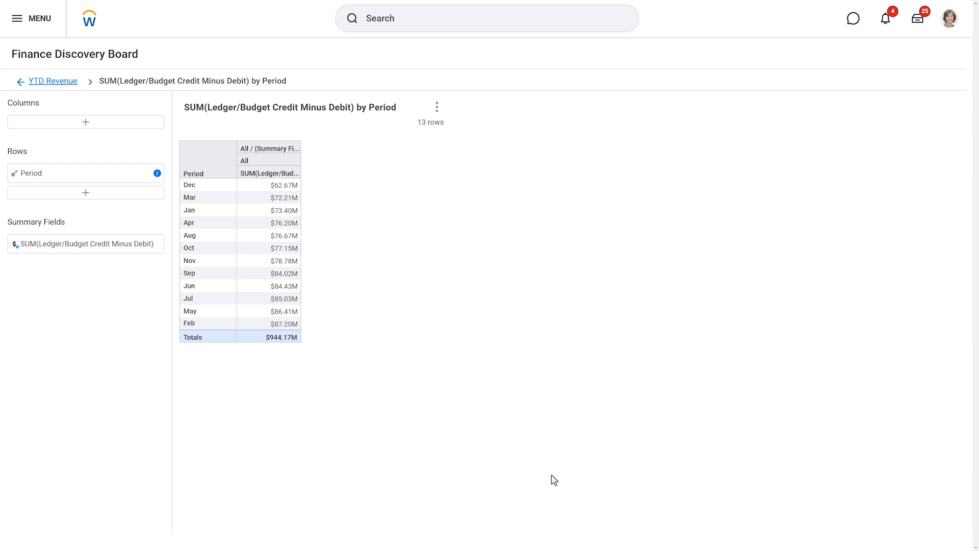
- Add Region as columns, then drill a US - Southeast figure by Revenue Category ($205.67M total)
click(86, 121)
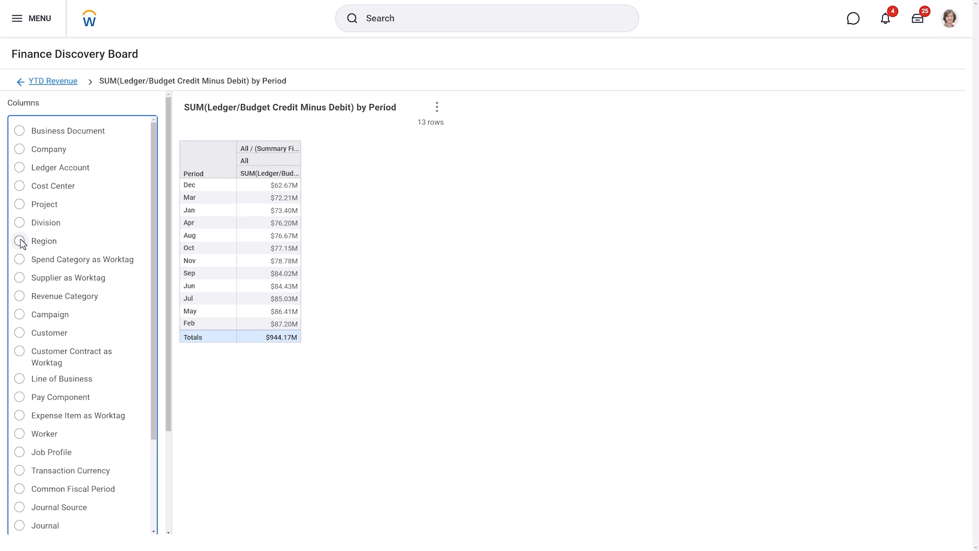
click(19, 241)
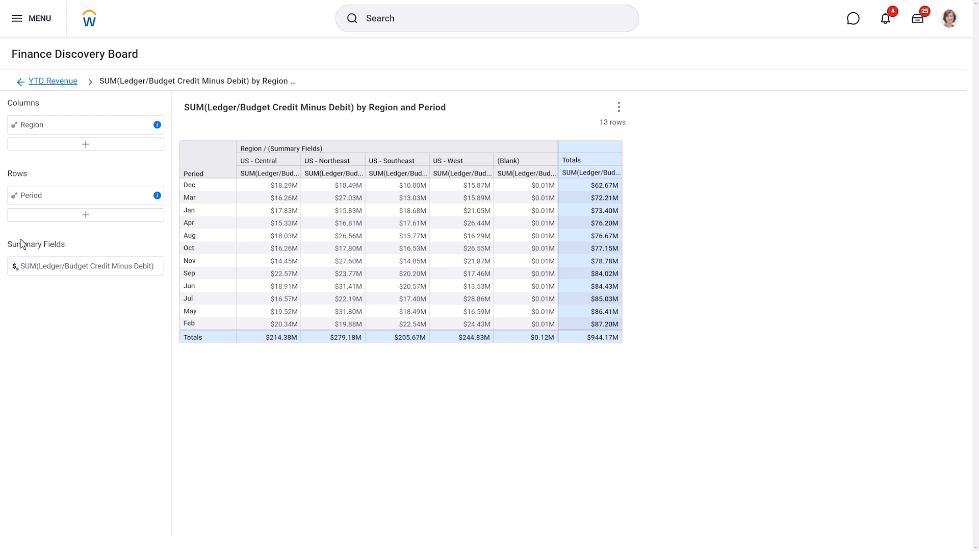
click(410, 336)
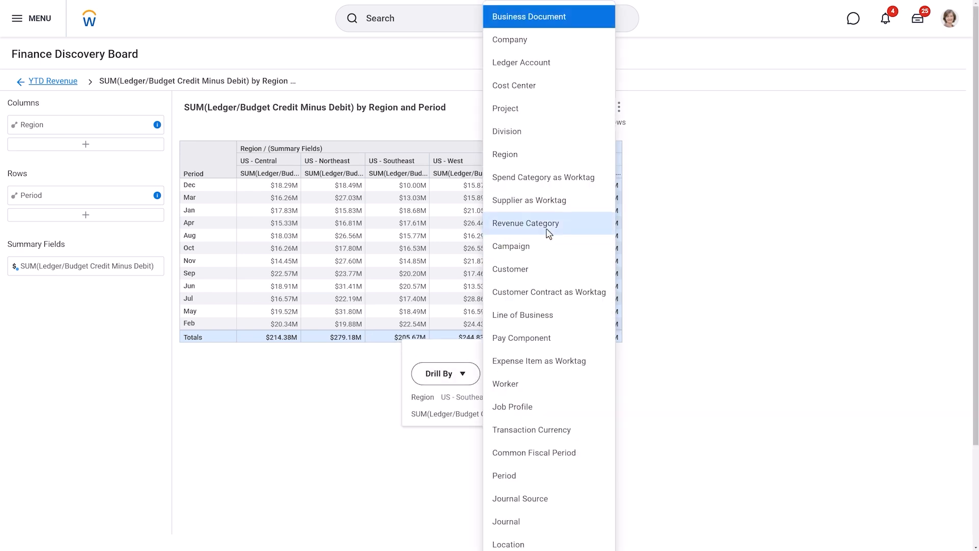
click(526, 223)
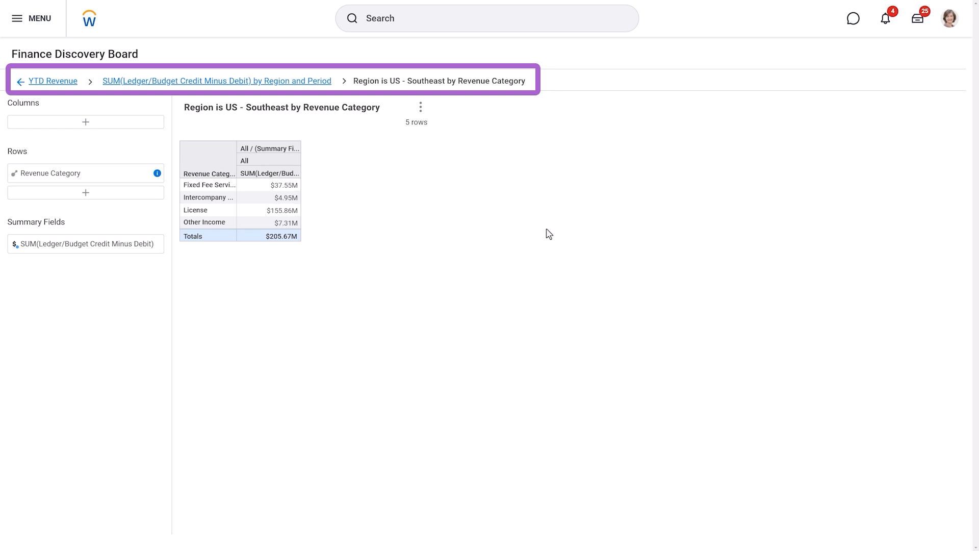
click(54, 81)
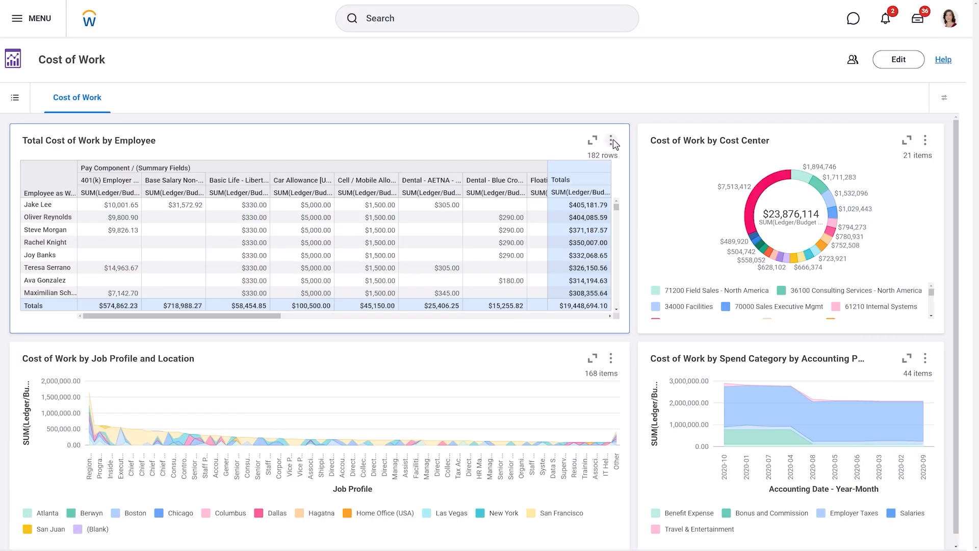
- Create a report from the Total Cost of Work by Employee table via its actions menu
click(613, 140)
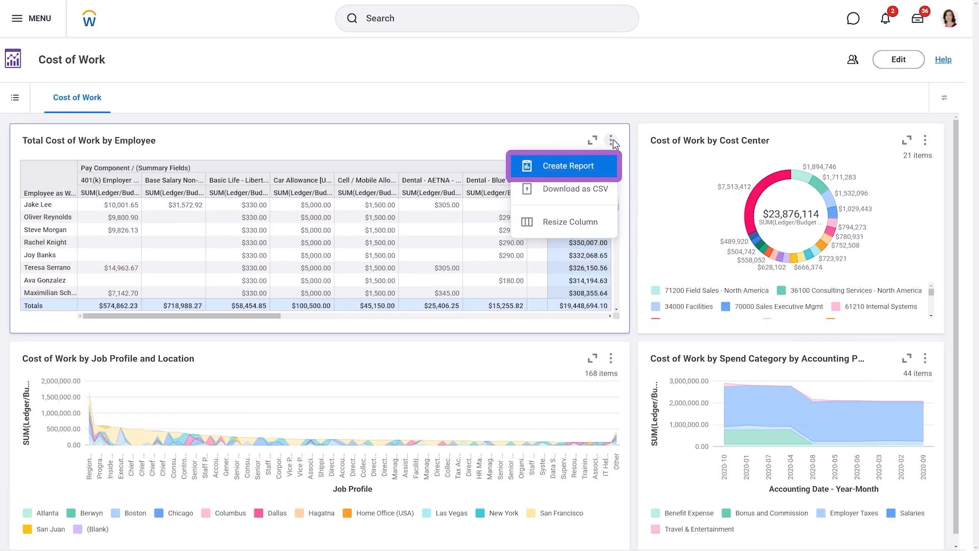
mouse_move(567, 173)
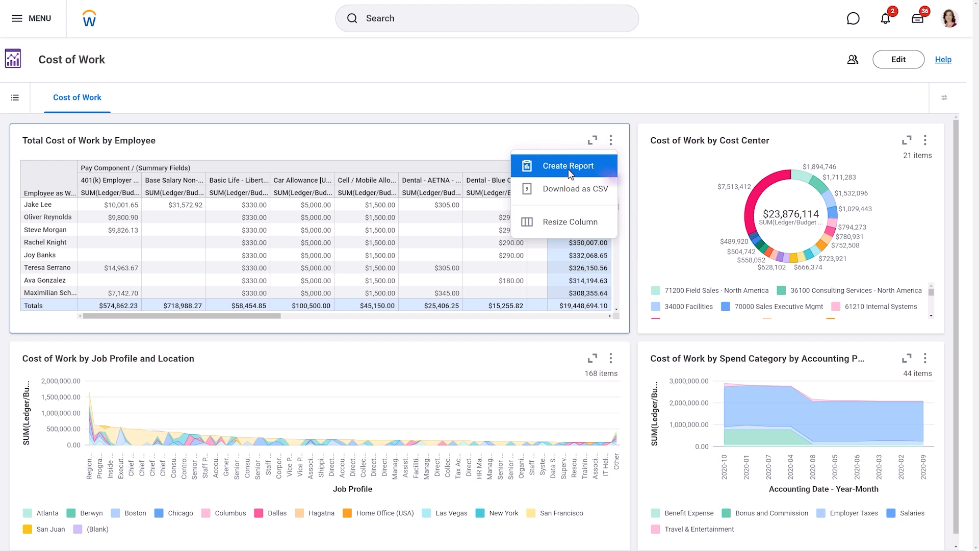
click(562, 165)
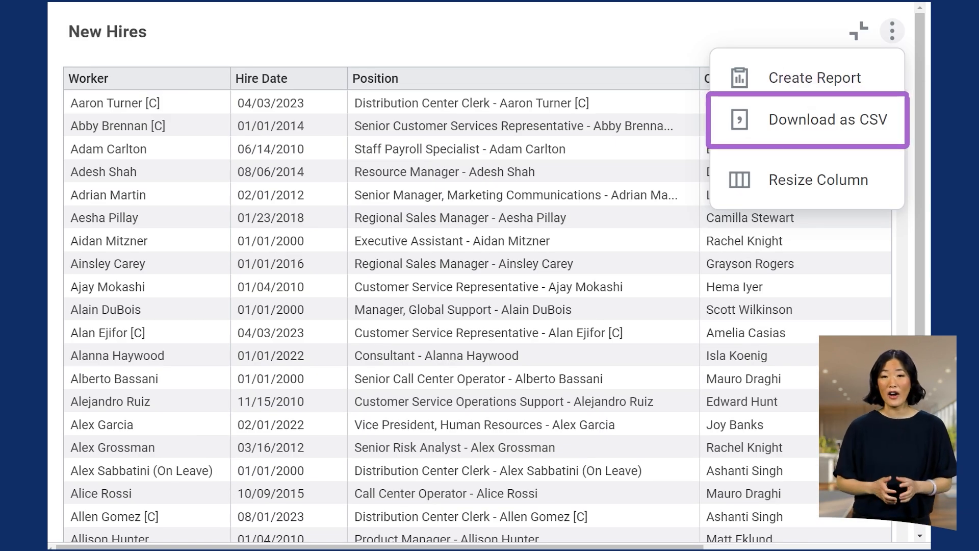
mouse_move(817, 180)
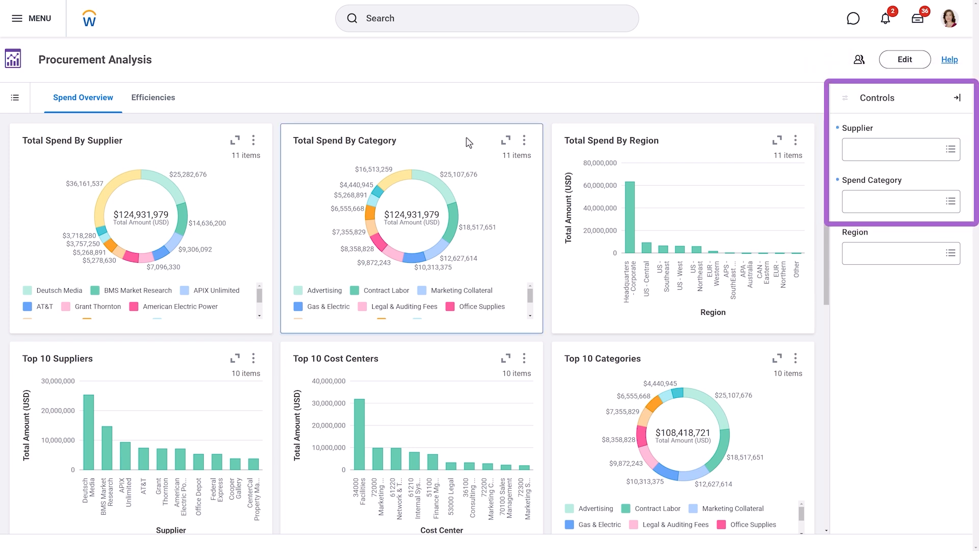
- Filter the Spend Category control to Contract Labor by searching 'Contract'
click(893, 201)
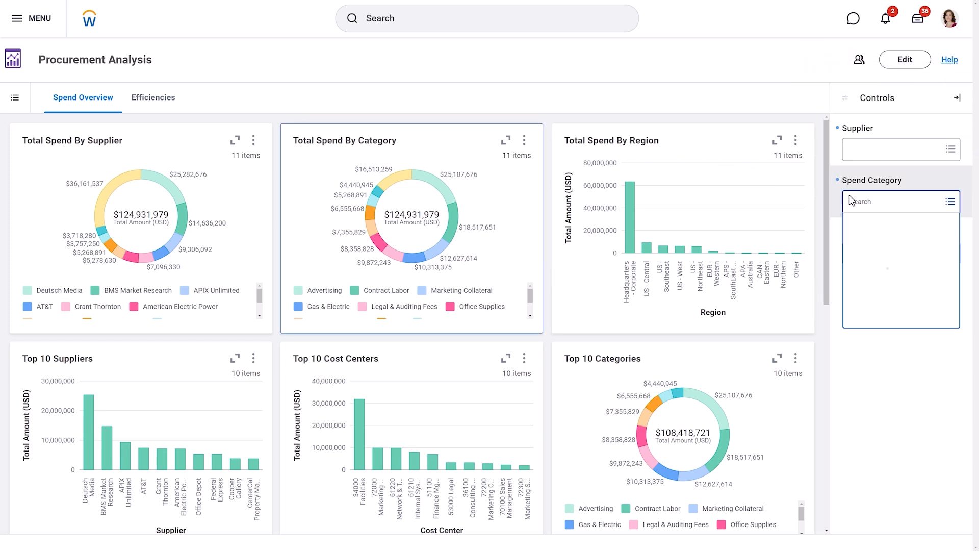
text(Contract)
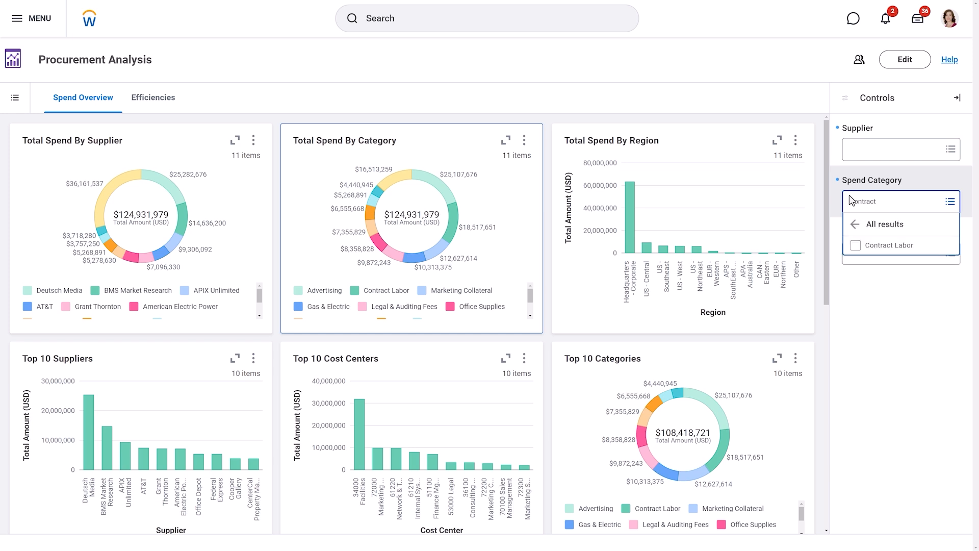
click(885, 245)
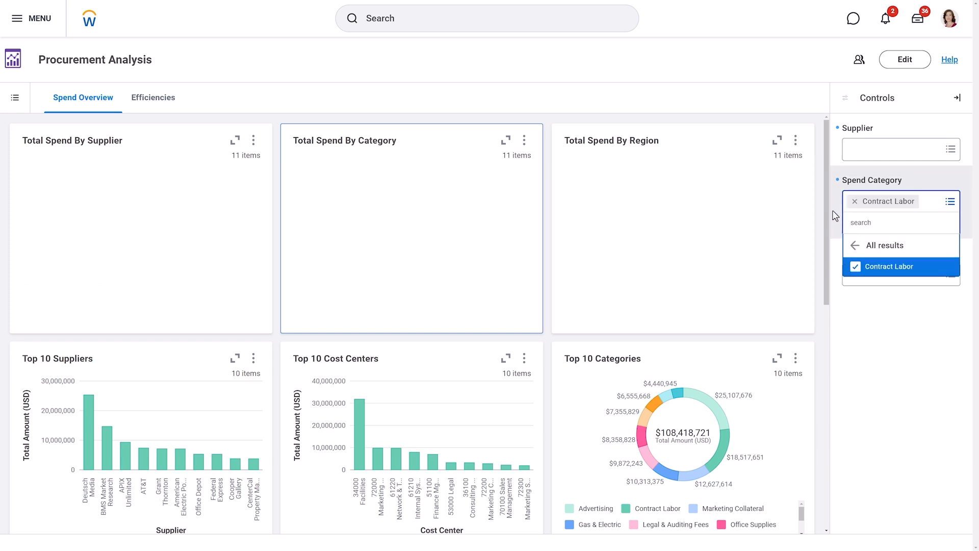